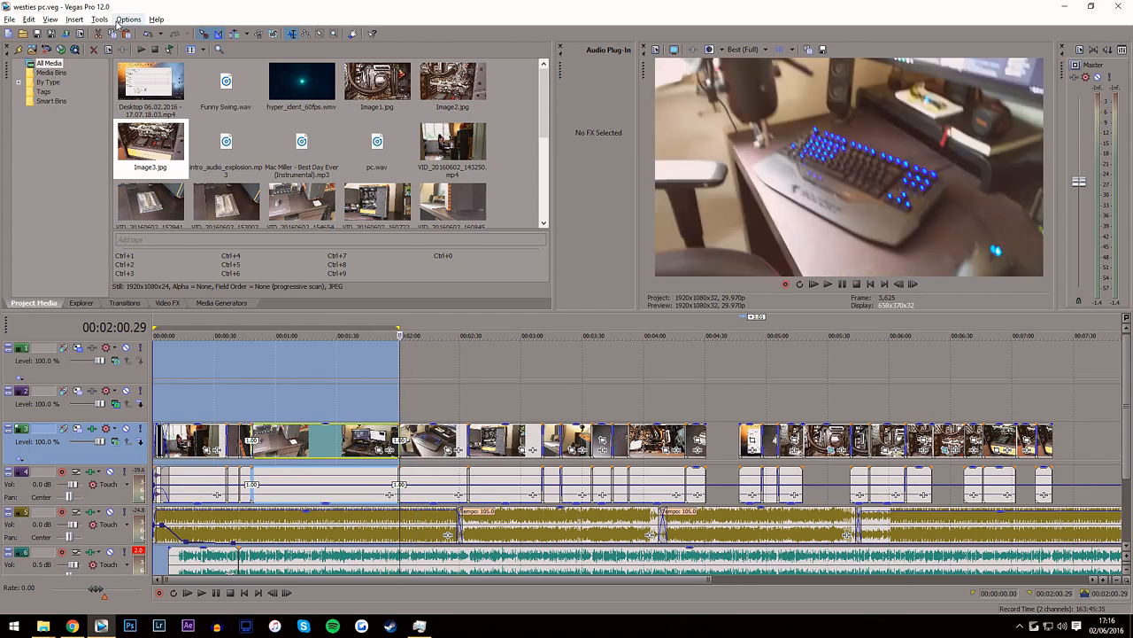
Step: Open the Tools menu to reach Build Dynamic RAM Preview
click(99, 19)
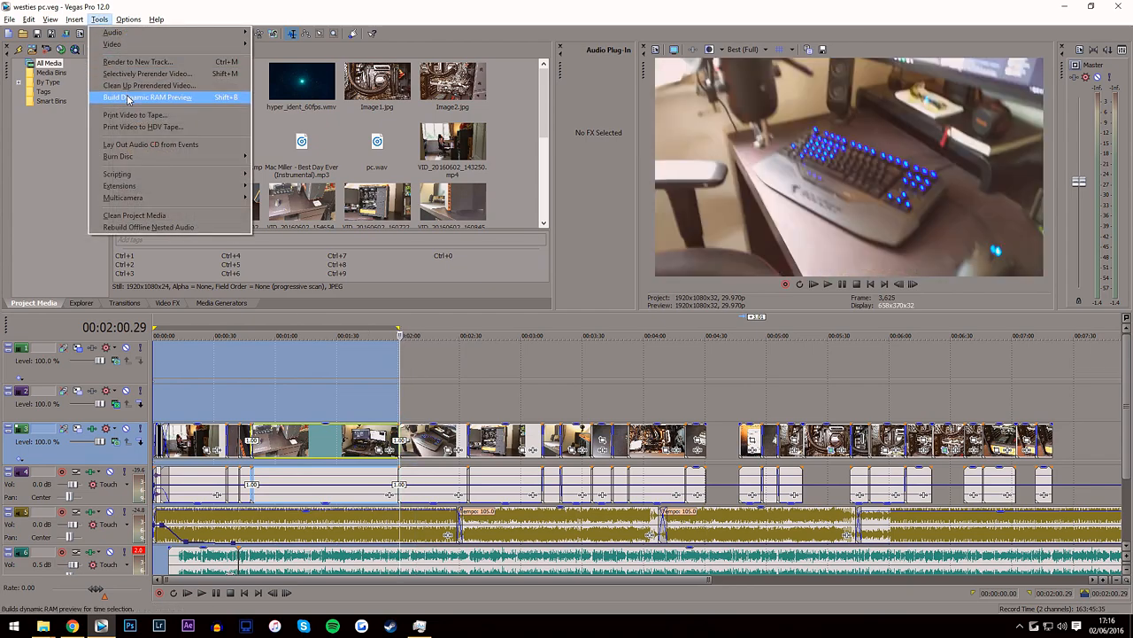